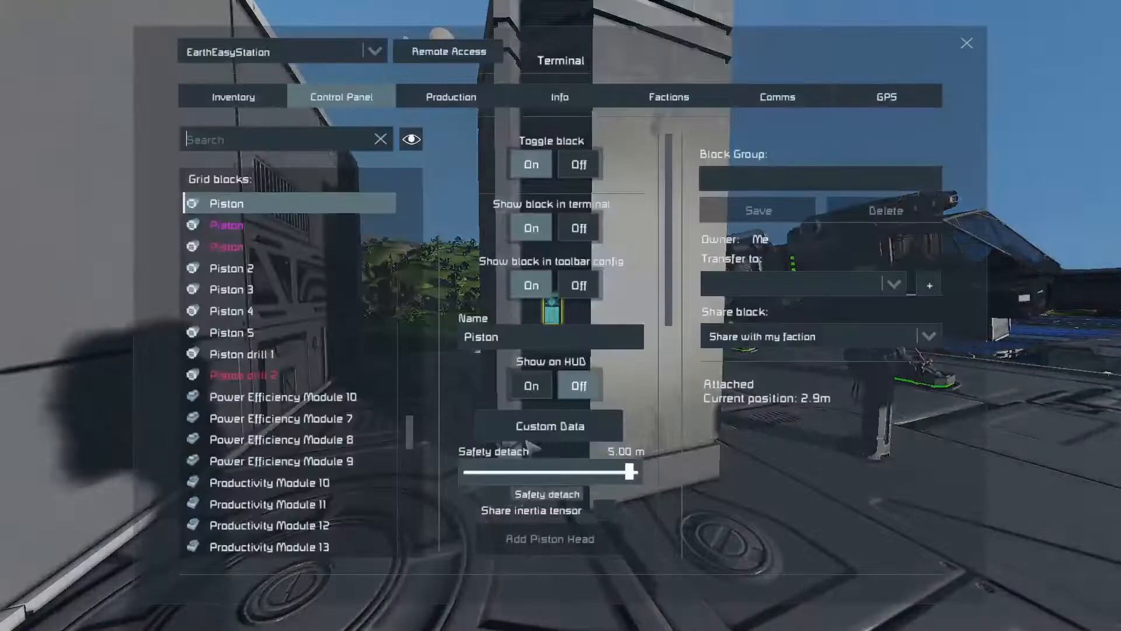
Scroll the Piston settings to Velocity, showing maximum distance 10 m and minimum 2.9 m
scroll("down", 3)
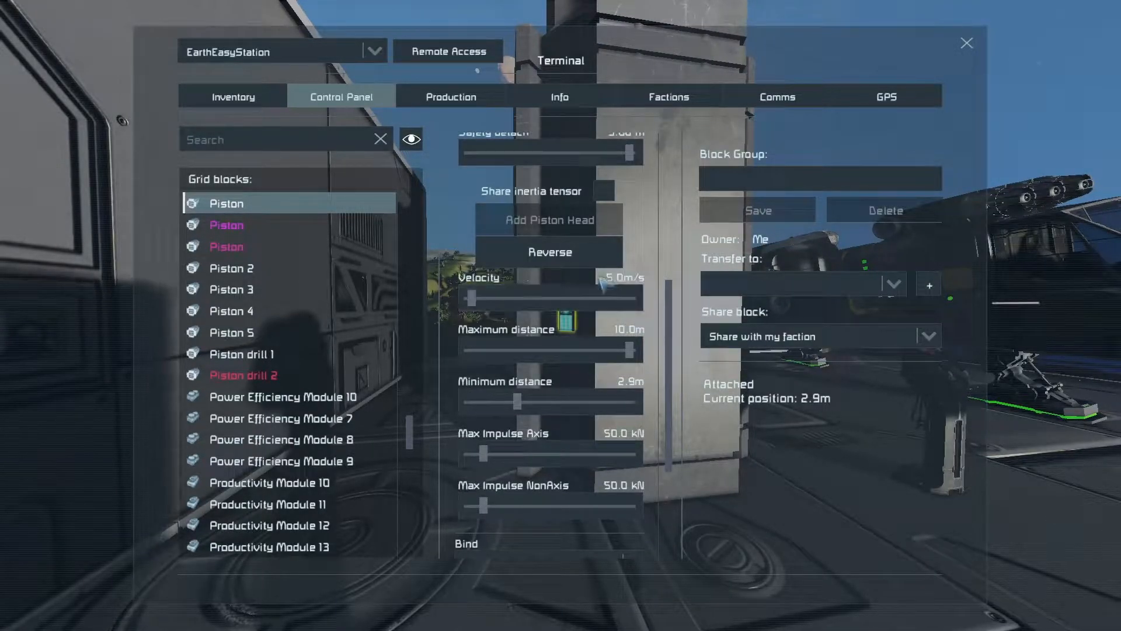
View the platform piston, then check Piston 3: -1.5 m/s velocity, 0 m minimum distance
left_click(549, 252)
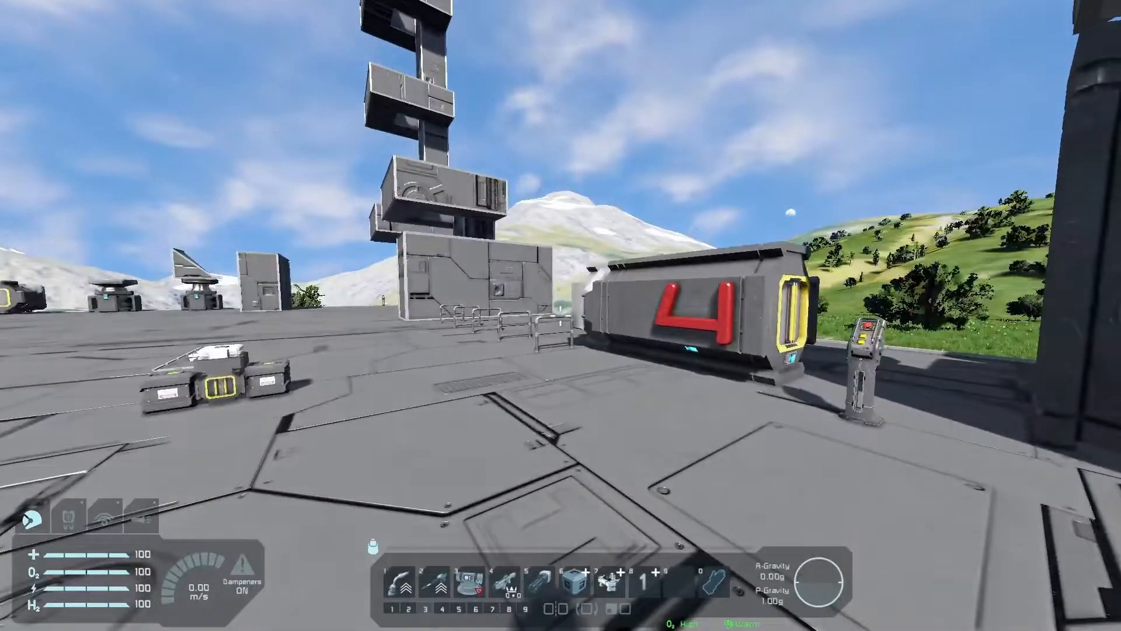
key("K")
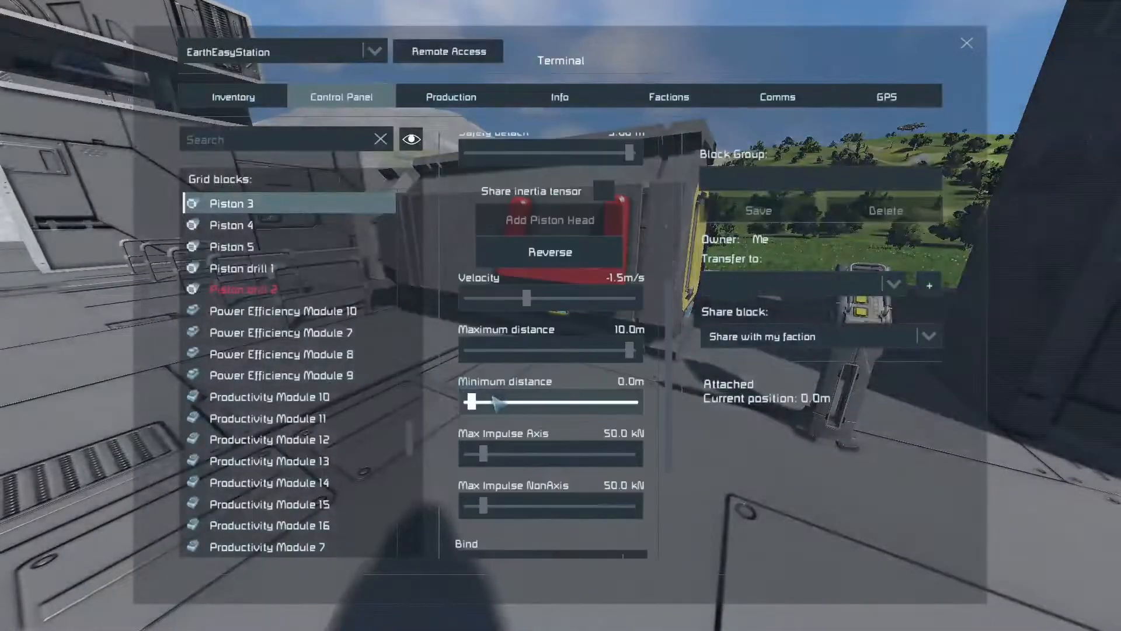
left_click(968, 43)
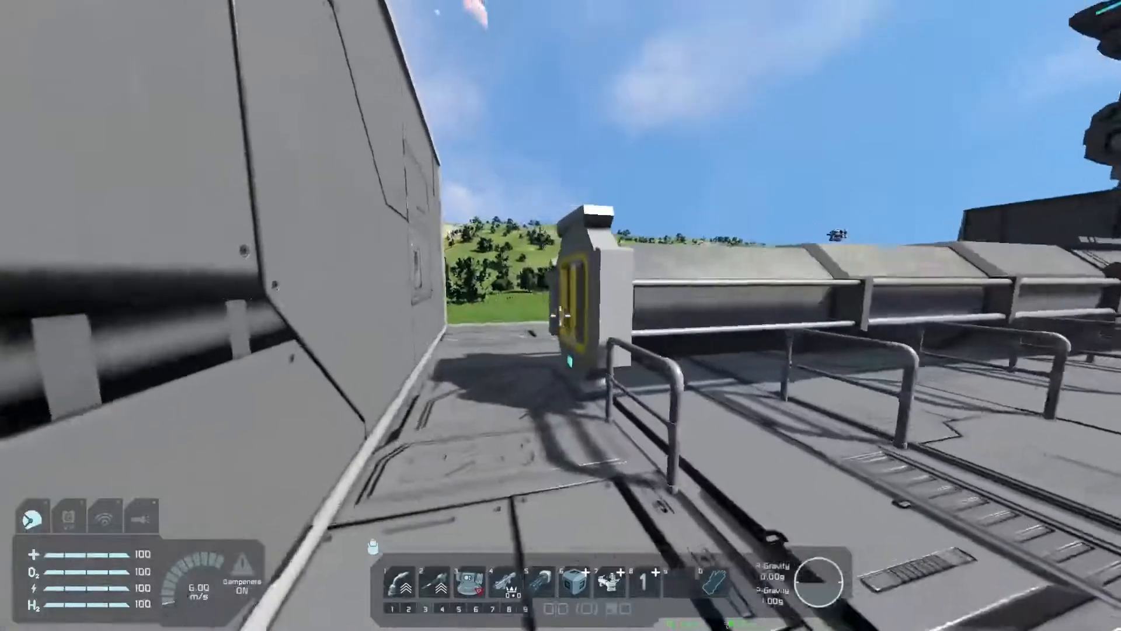
mouse_move(561, 315)
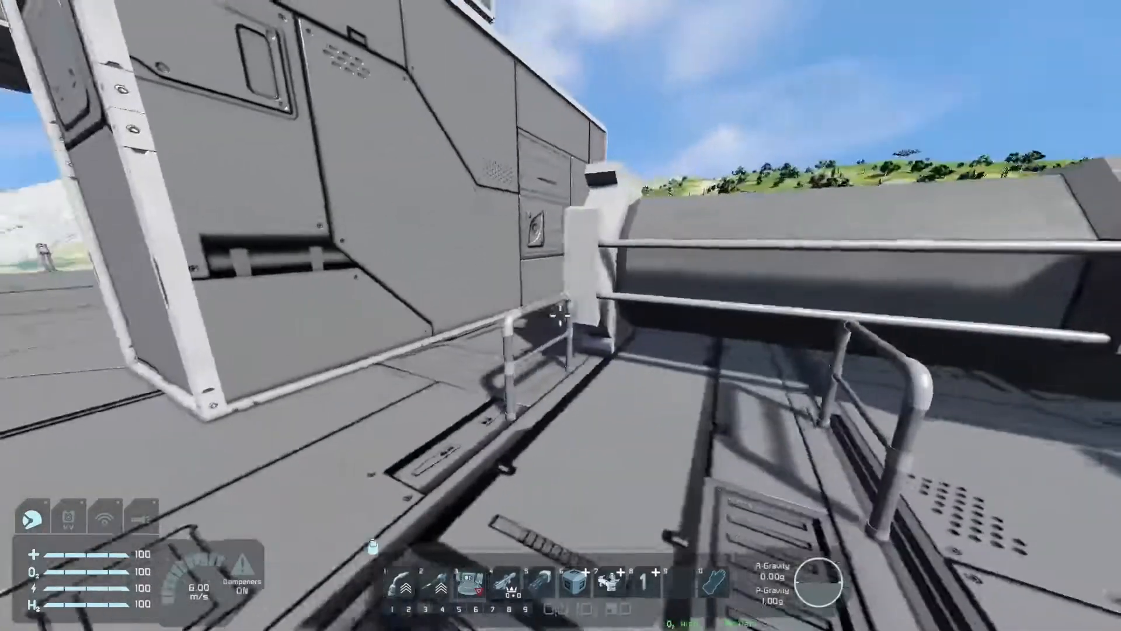
mouse_move(561, 316)
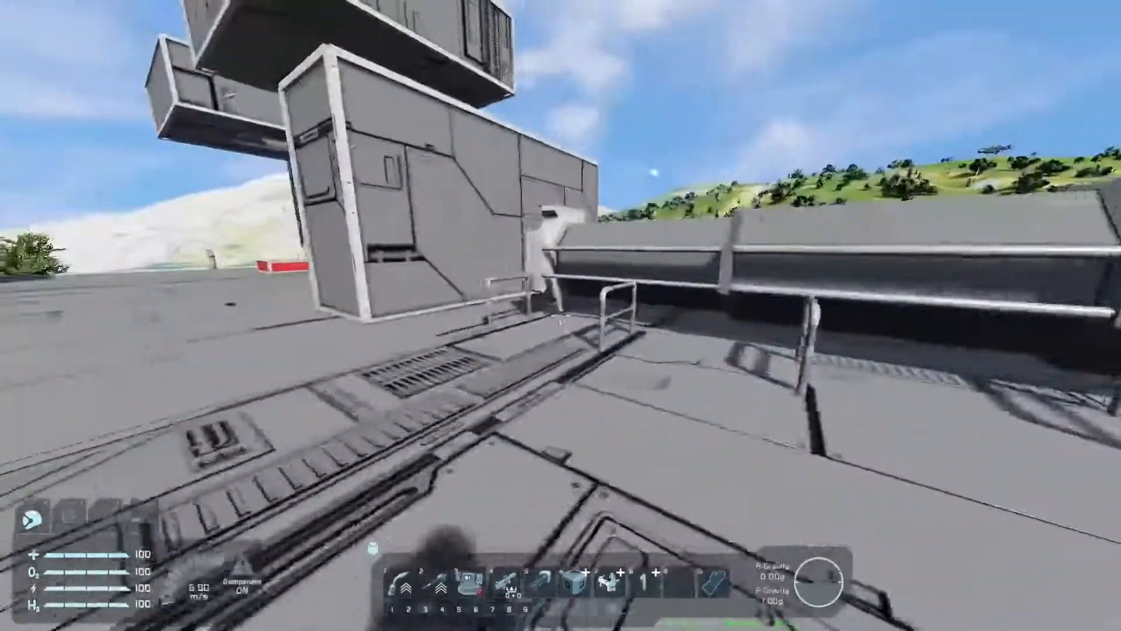
mouse_move(556, 317)
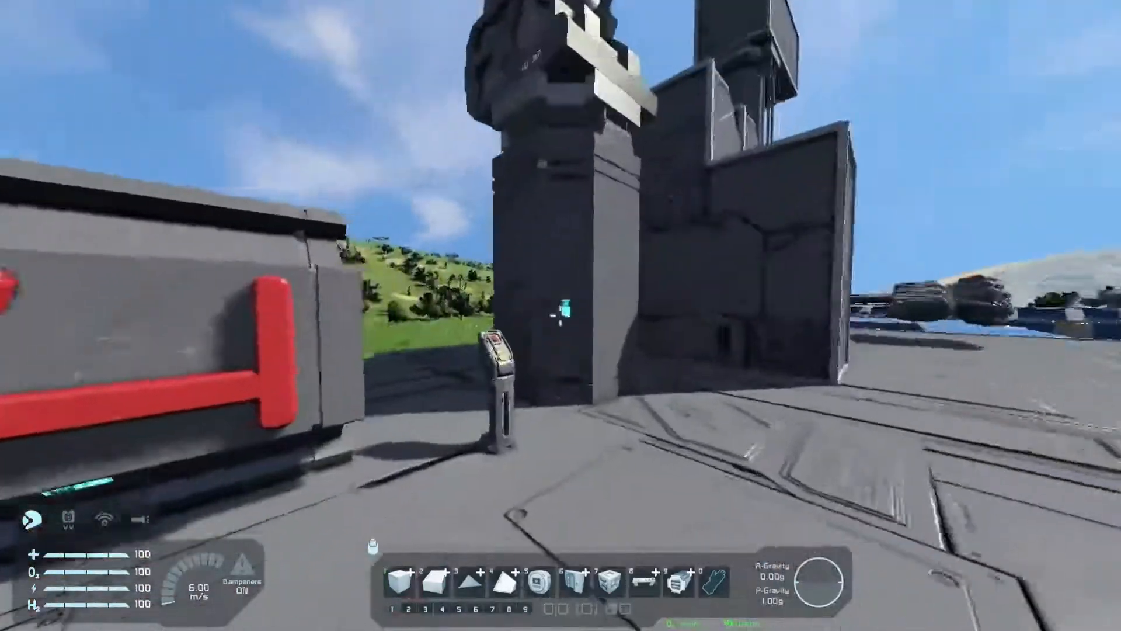
mouse_move(560, 308)
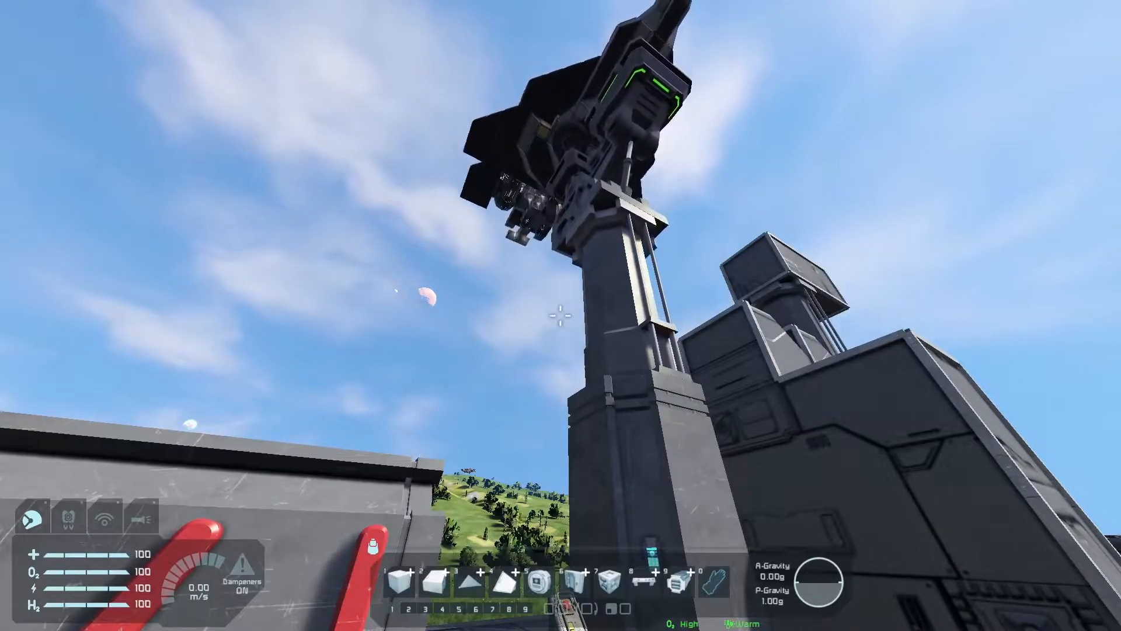
mouse_move(558, 331)
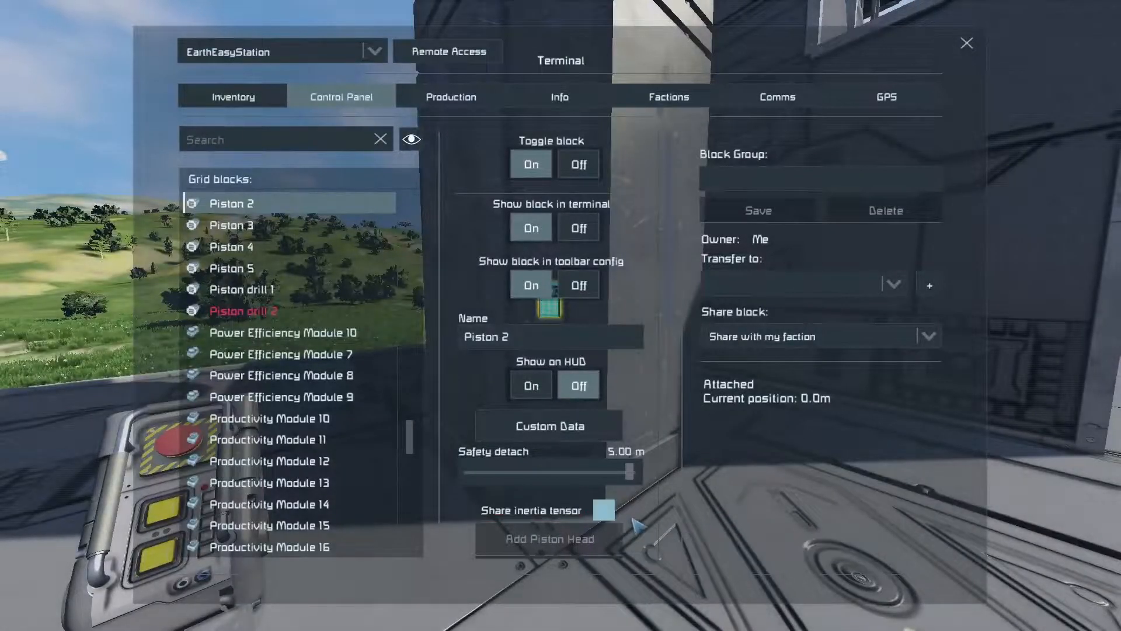
Check Piston 2's -0.5 m/s velocity and 10.0 m maximum distance, then close the terminal
left_click(966, 43)
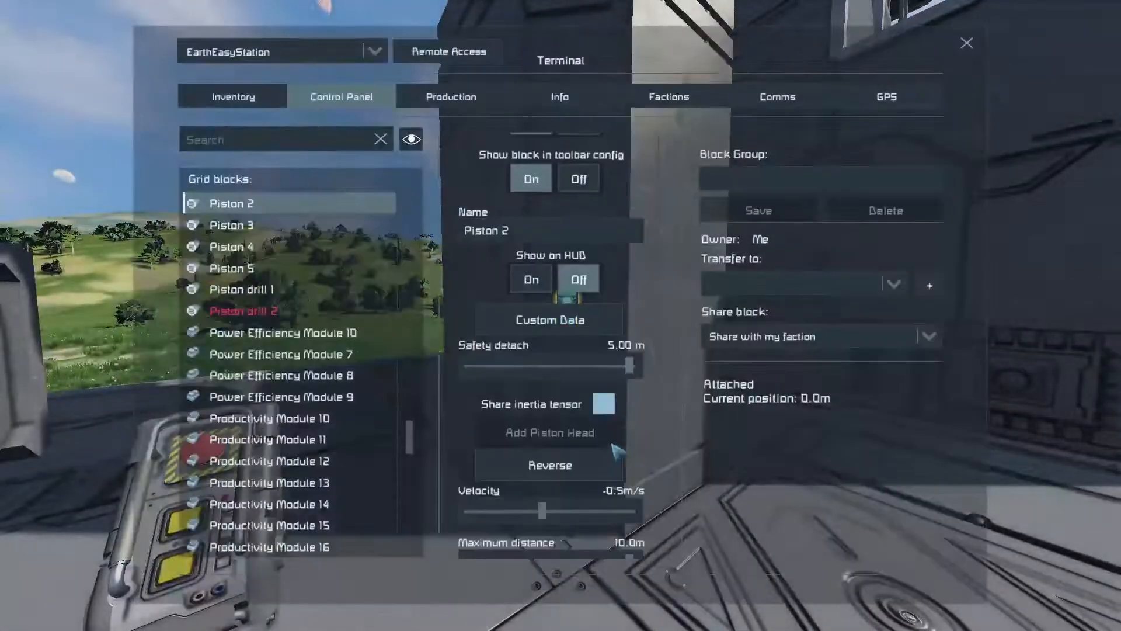
left_click(967, 44)
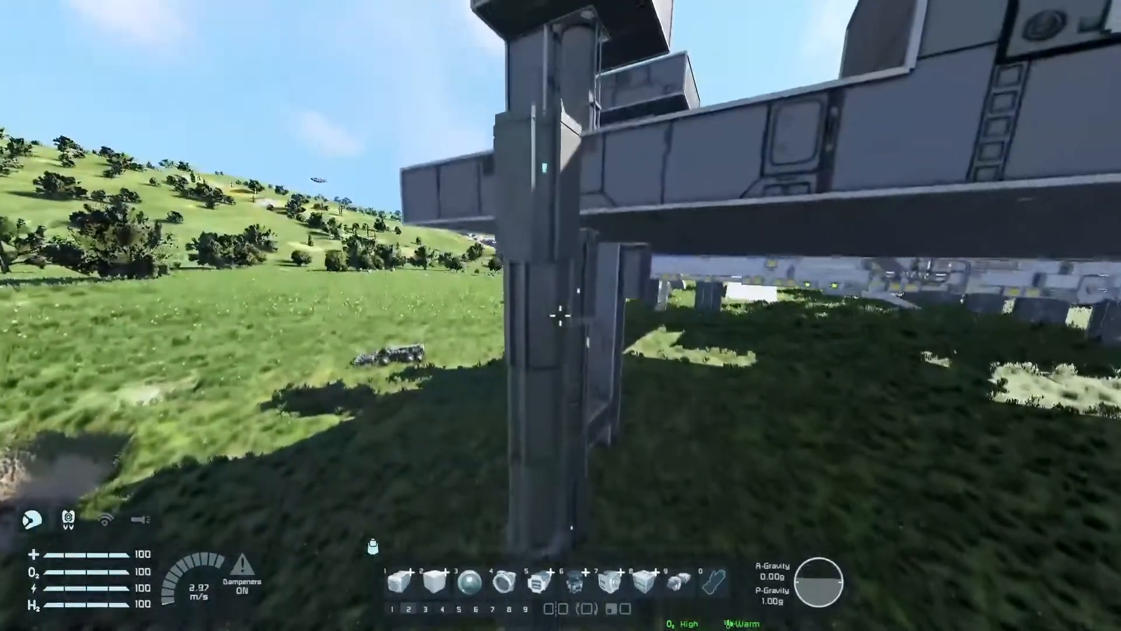
mouse_move(561, 321)
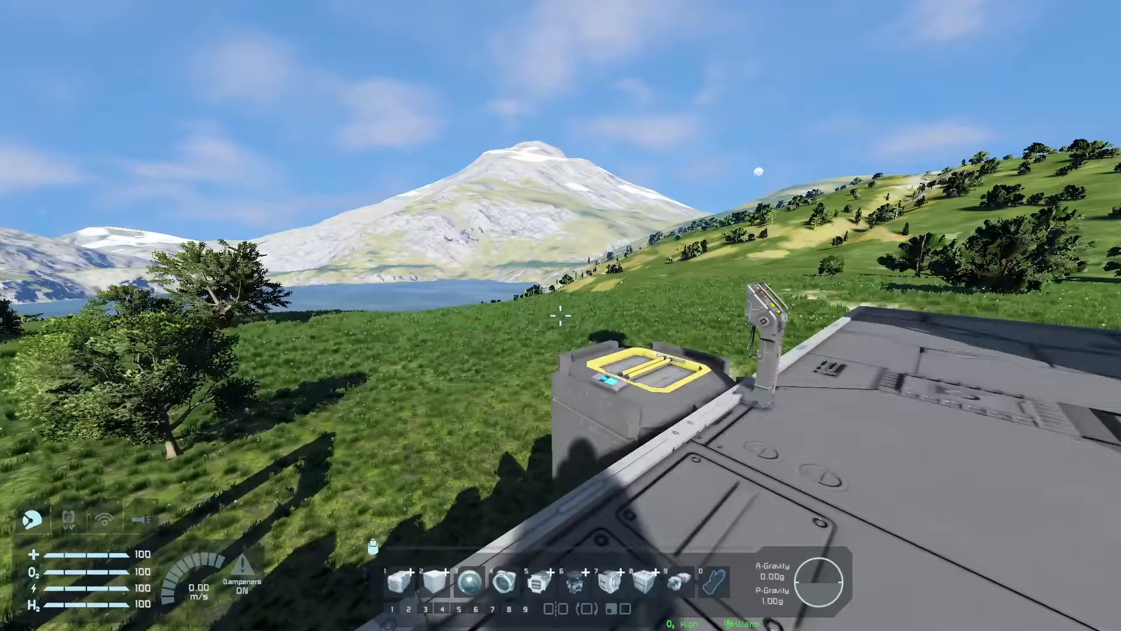
mouse_move(561, 320)
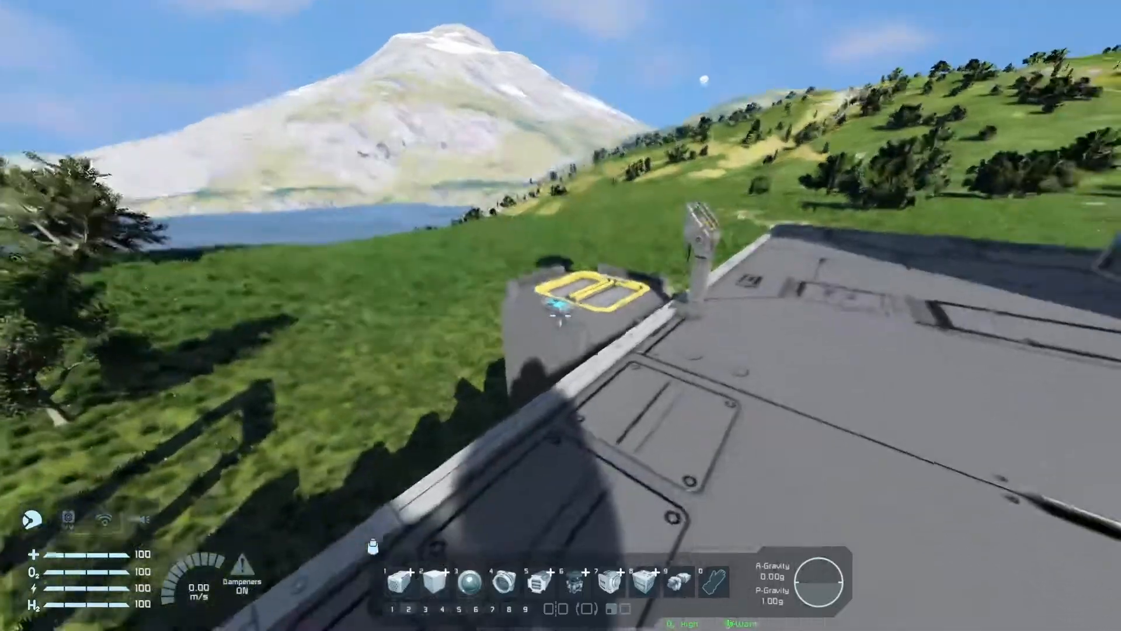